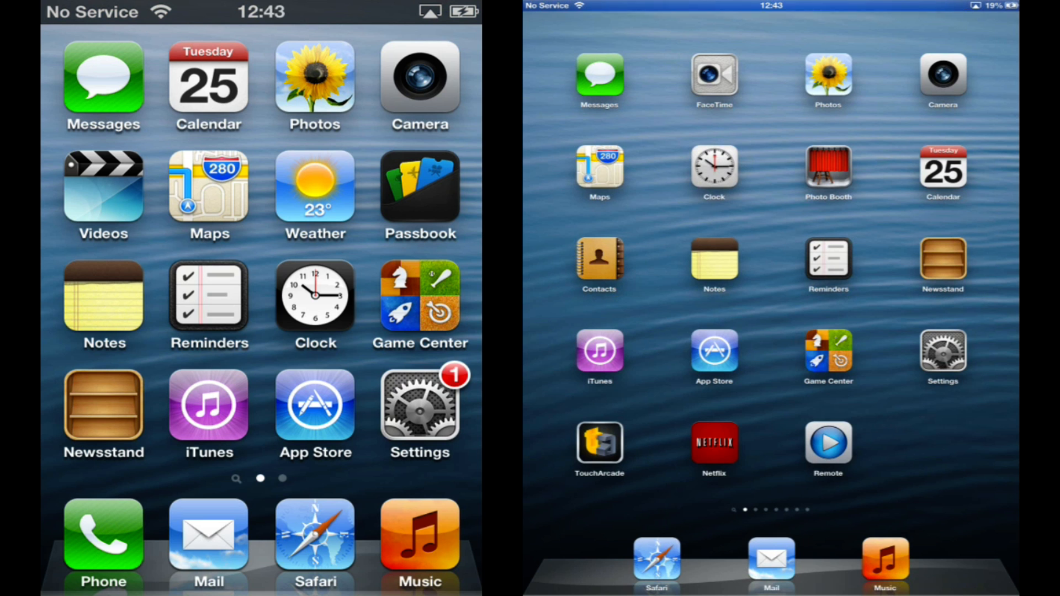
Step: Open Settings and go to the iCloud section on both devices
click(419, 405)
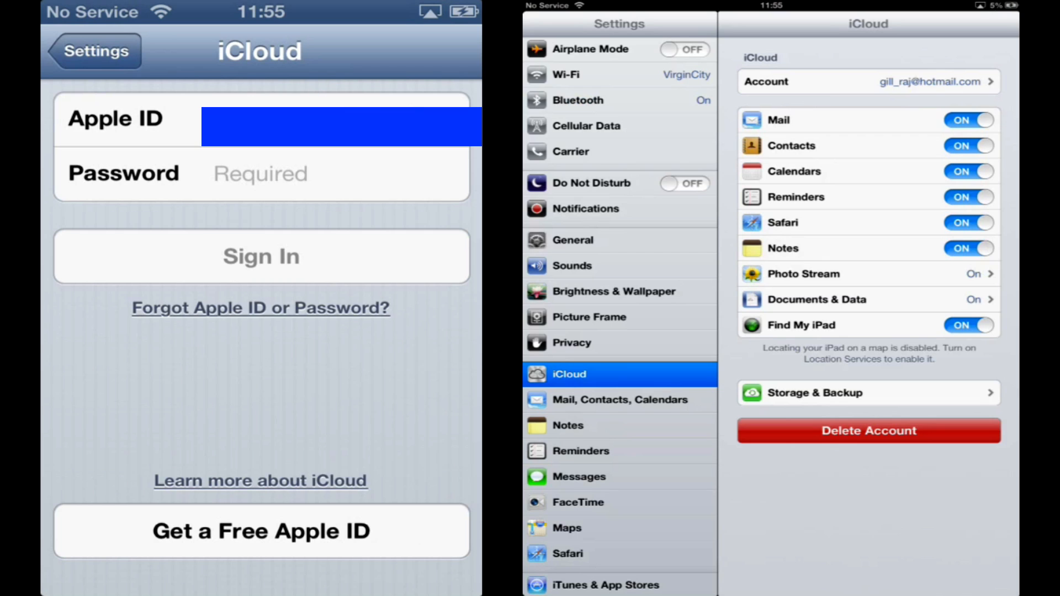
Step: Check the iPad's iCloud Storage & Backup is on, then view its Bluetooth settings
click(868, 393)
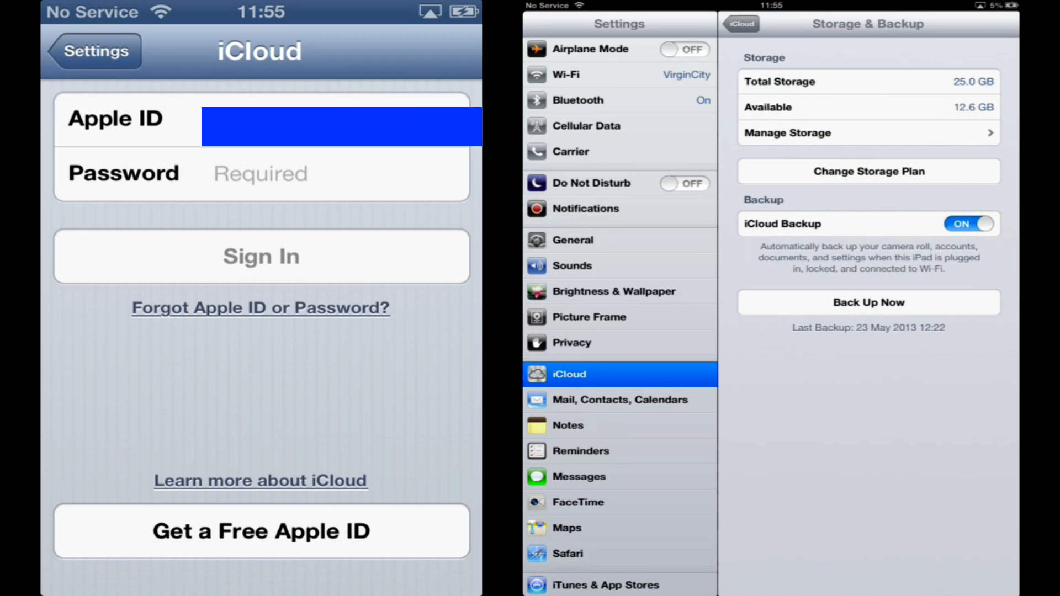
click(619, 100)
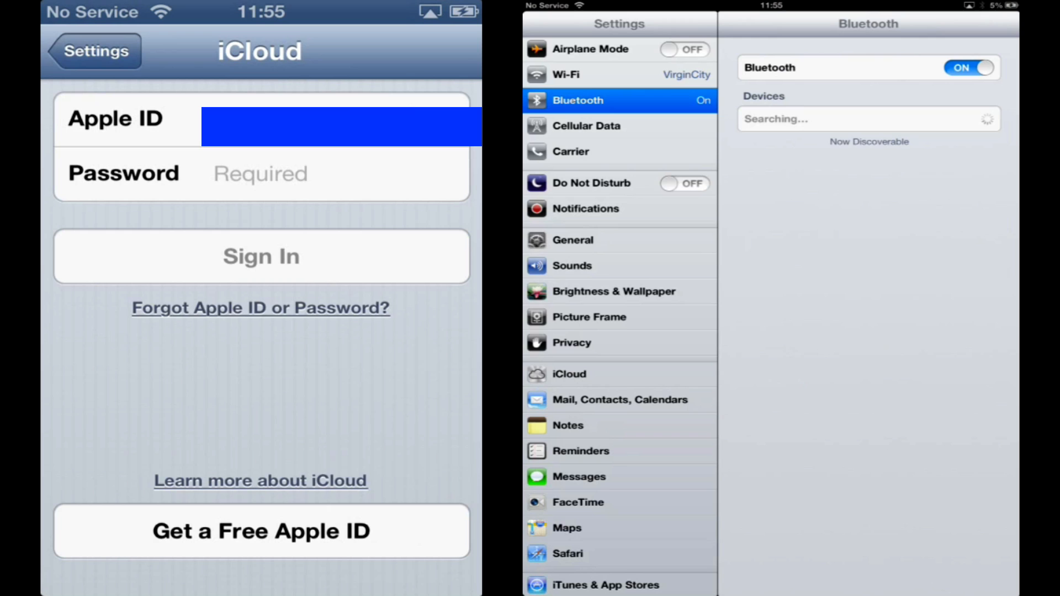
Step: Go back to the main list, enter General, and scroll down to the Reset entry
click(92, 51)
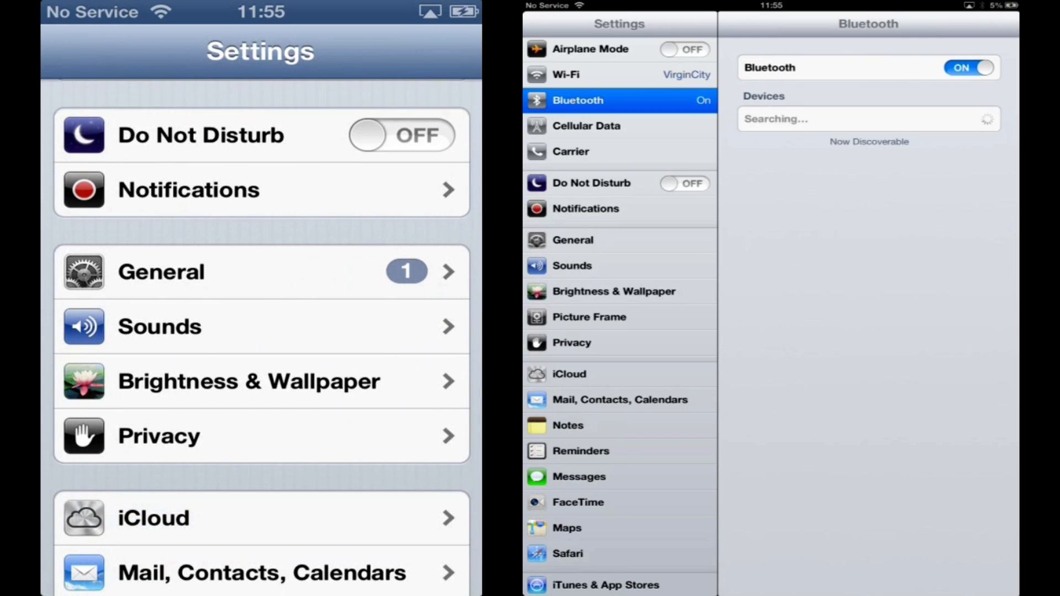
click(574, 240)
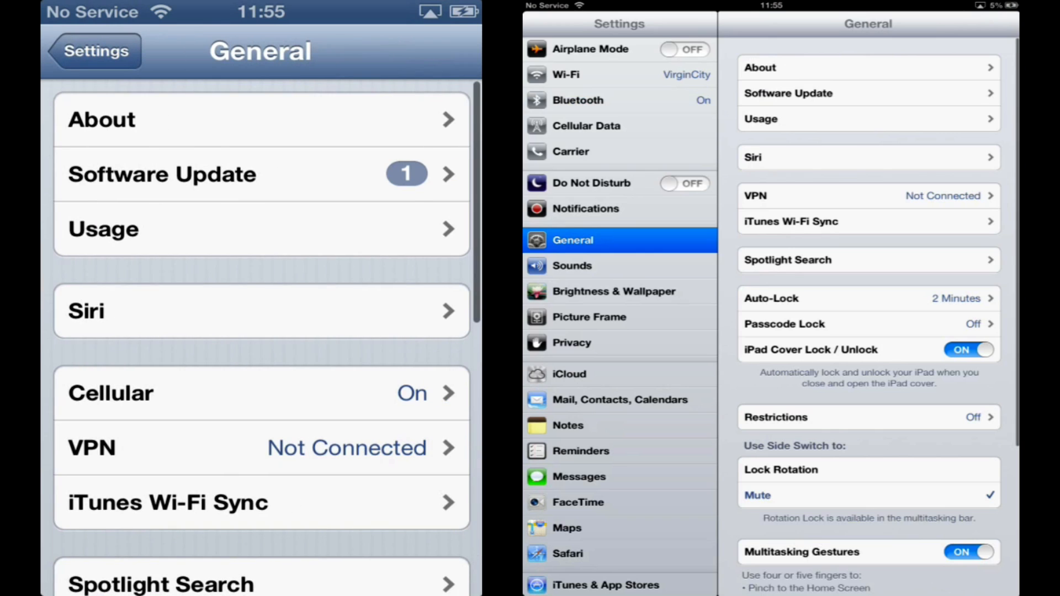
scroll(down, 3)
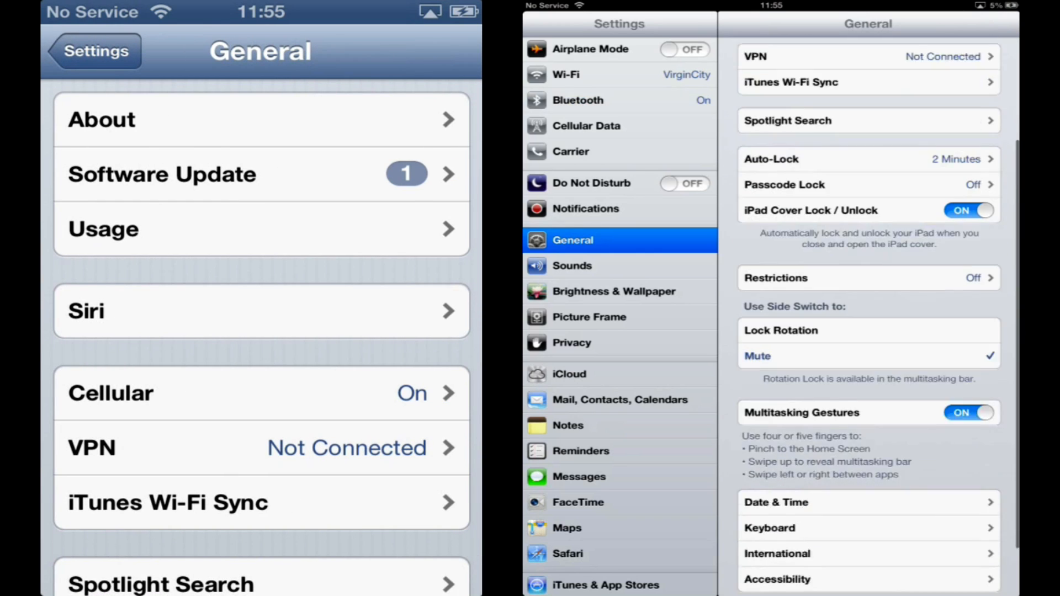
scroll(down, 3)
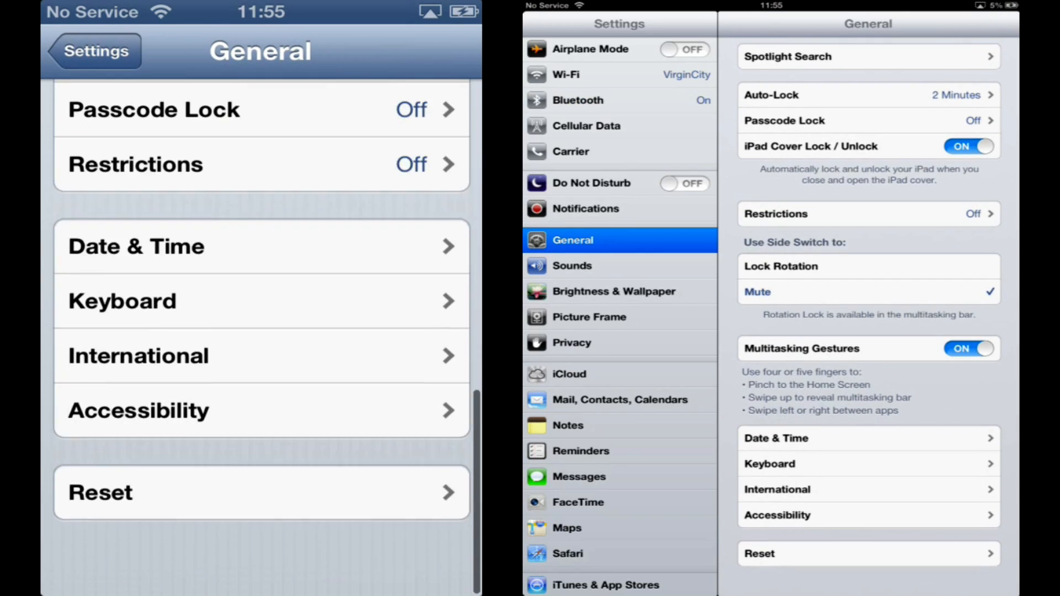